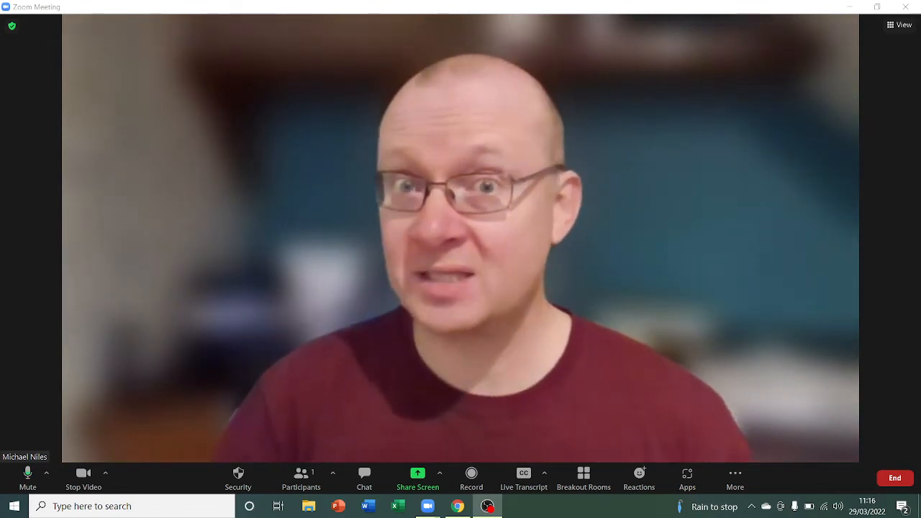
mouse_move(733, 106)
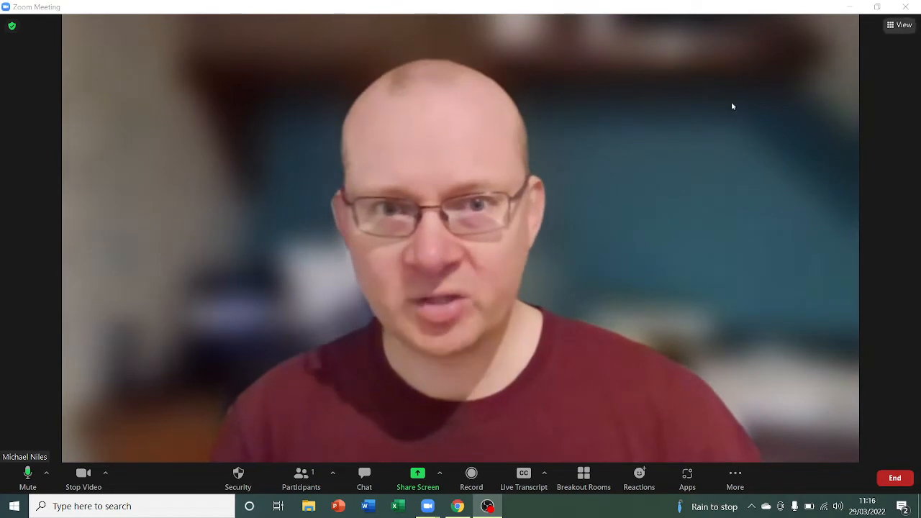
Switch to the Chrome window showing the zoom.us My Profile page.
left_click(457, 506)
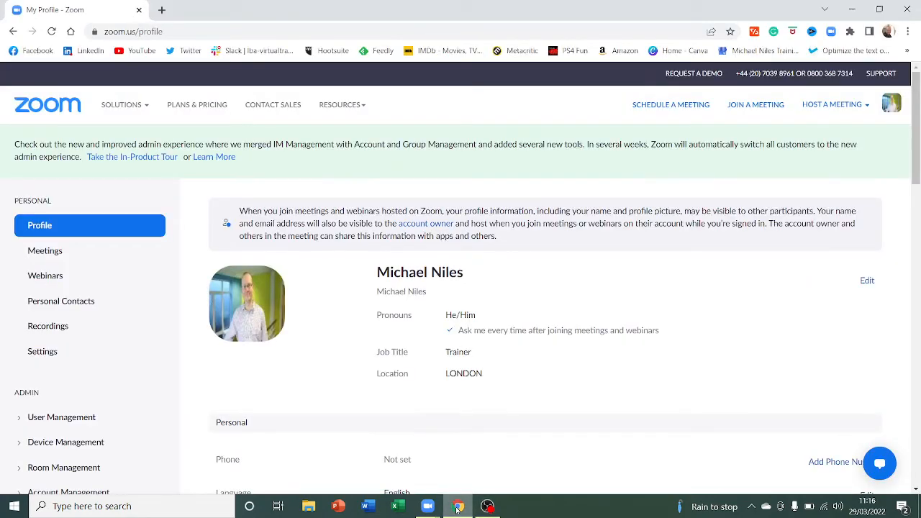
mouse_move(179, 359)
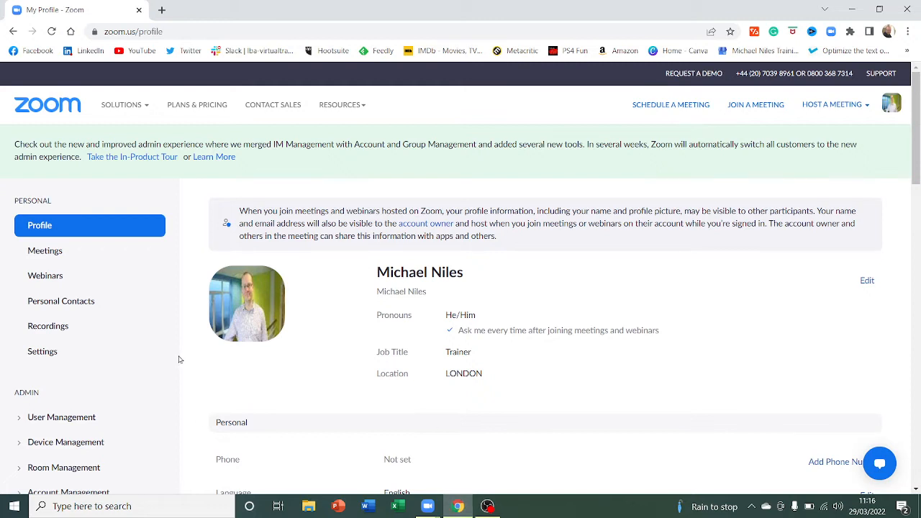
mouse_move(311, 223)
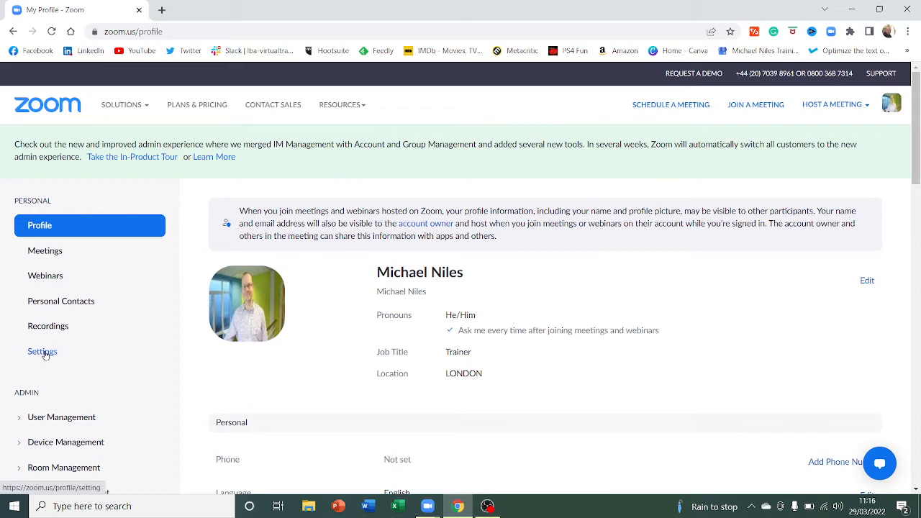
Open meeting settings and scroll to In Meeting (Advanced) closed captioning with live transcription allowed.
left_click(41, 352)
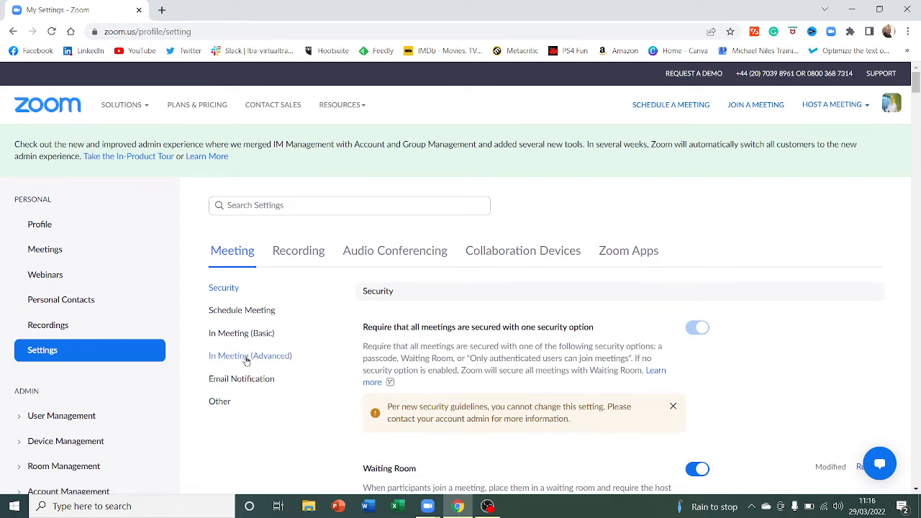
scroll("down", 3)
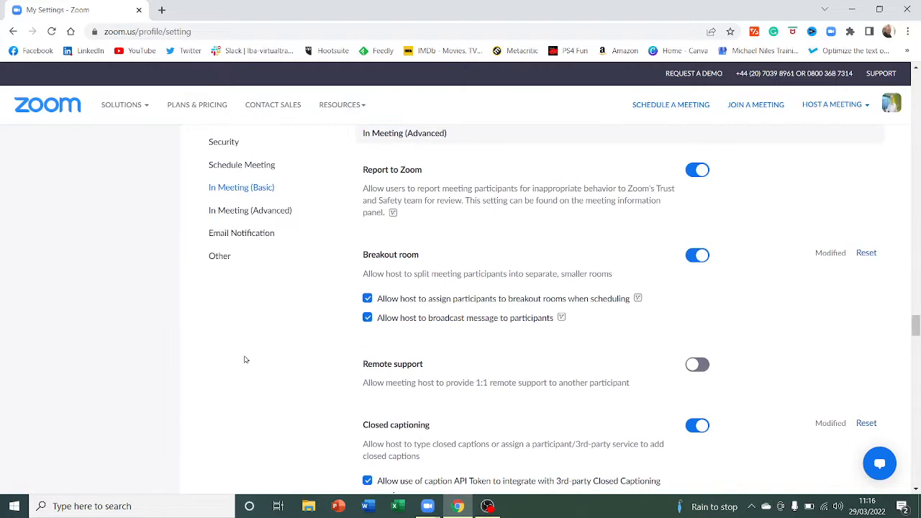
scroll("down", 3)
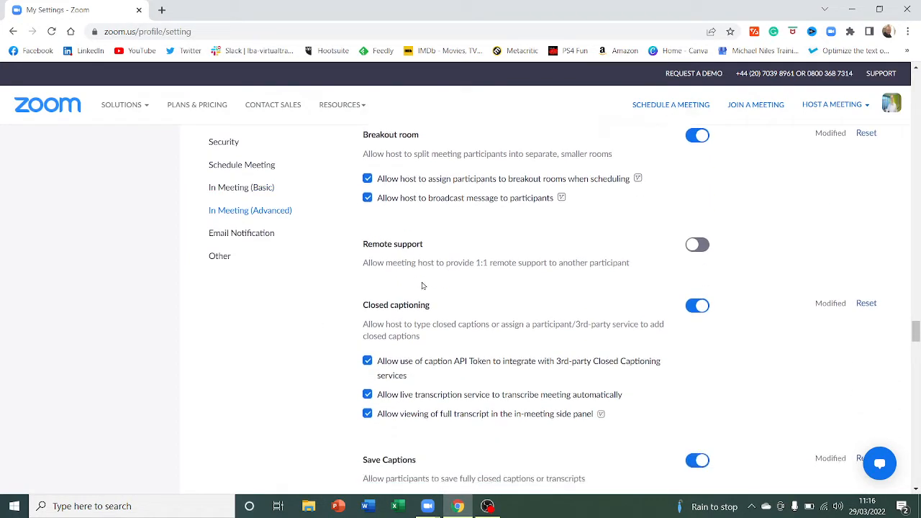
scroll("down", 3)
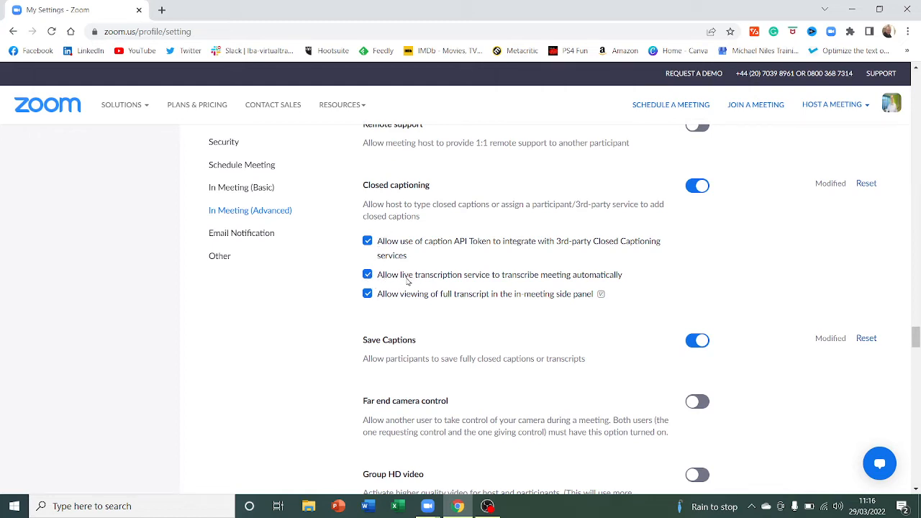
mouse_move(549, 282)
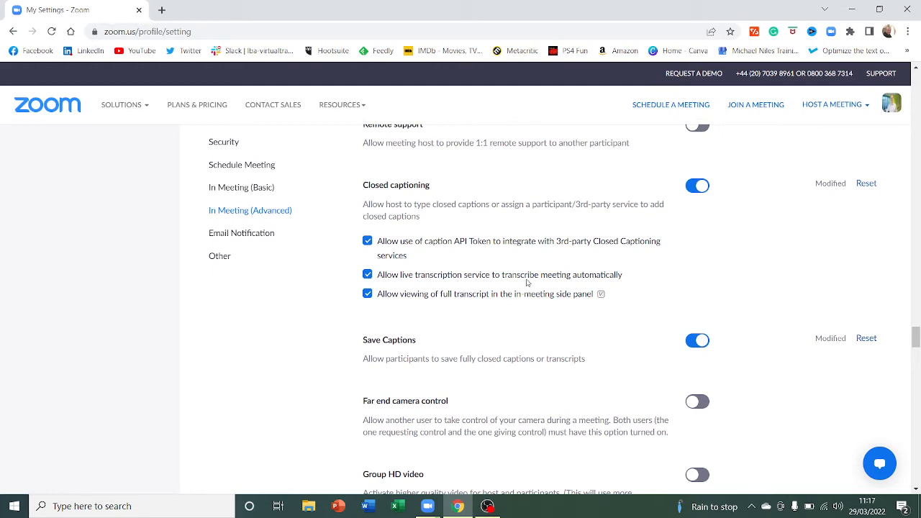
mouse_move(423, 473)
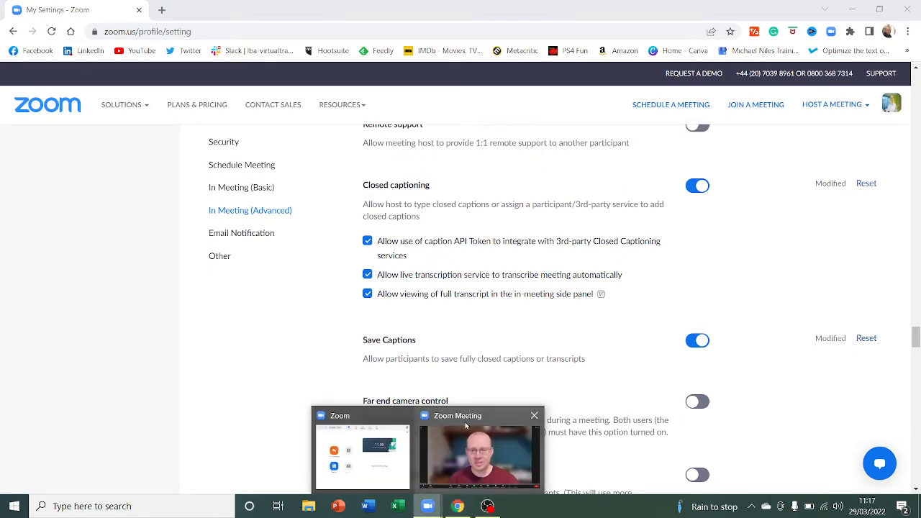
Return to the Zoom meeting window and open the Live Transcript options.
left_click(478, 454)
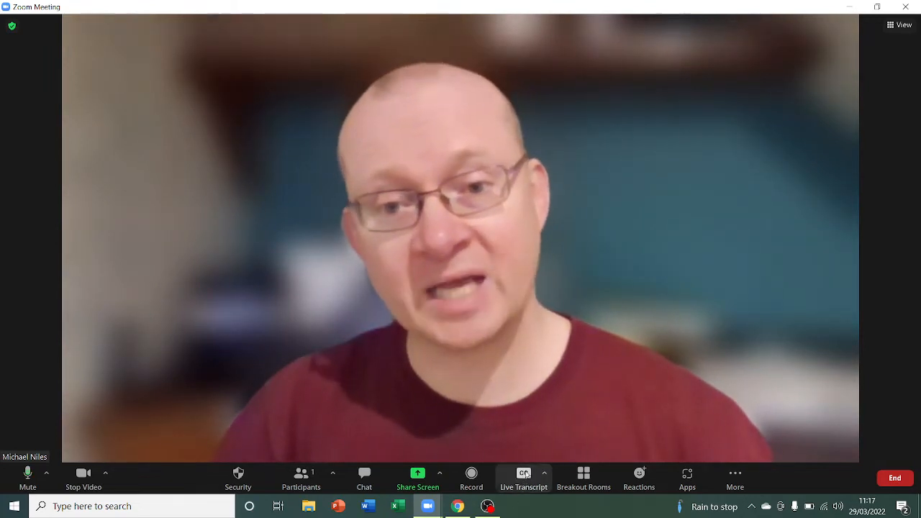
left_click(524, 475)
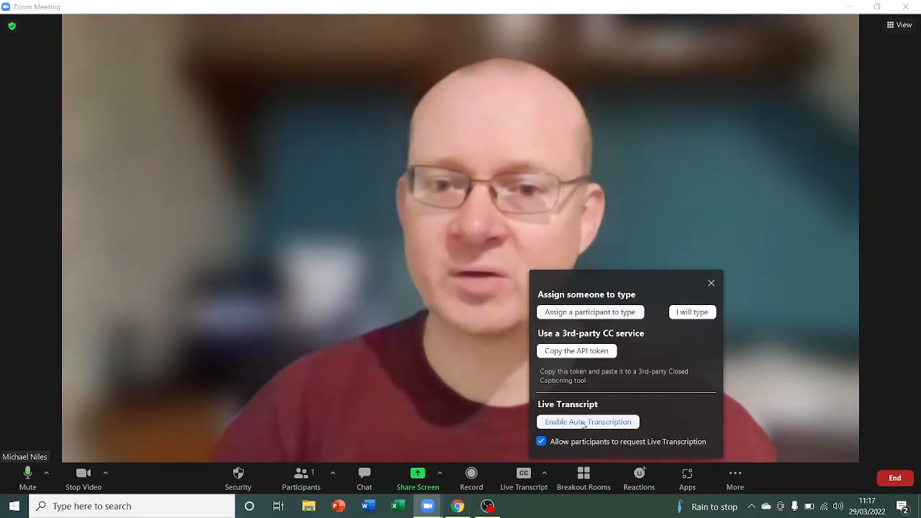
Choose Enable Auto-Transcription so live captions appear over the meeting video.
left_click(587, 422)
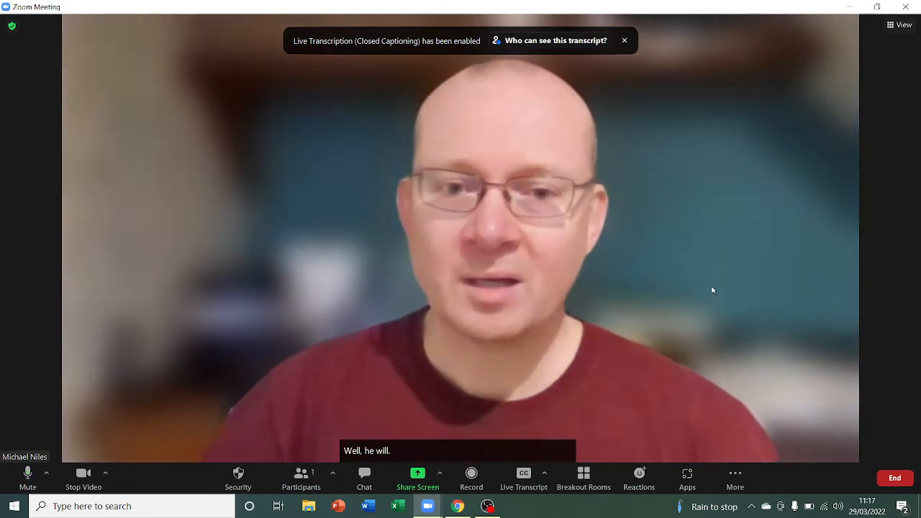
mouse_move(586, 413)
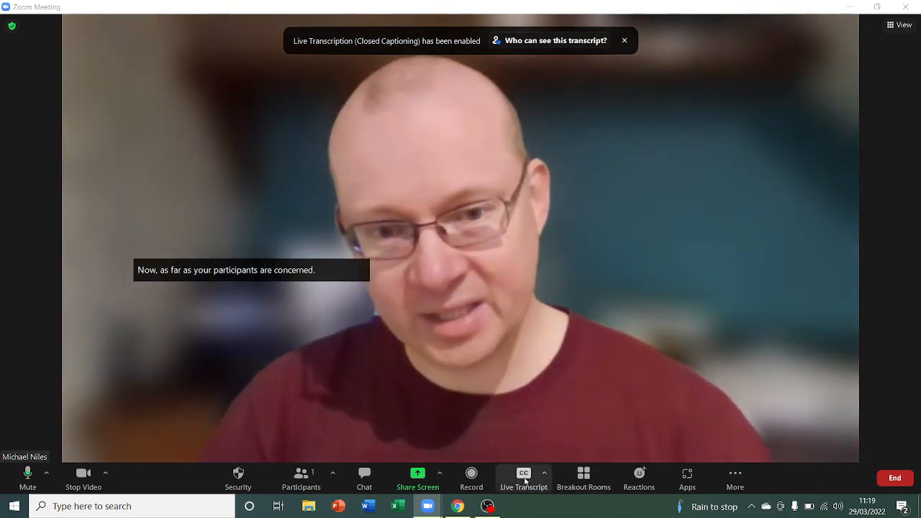
left_click(524, 478)
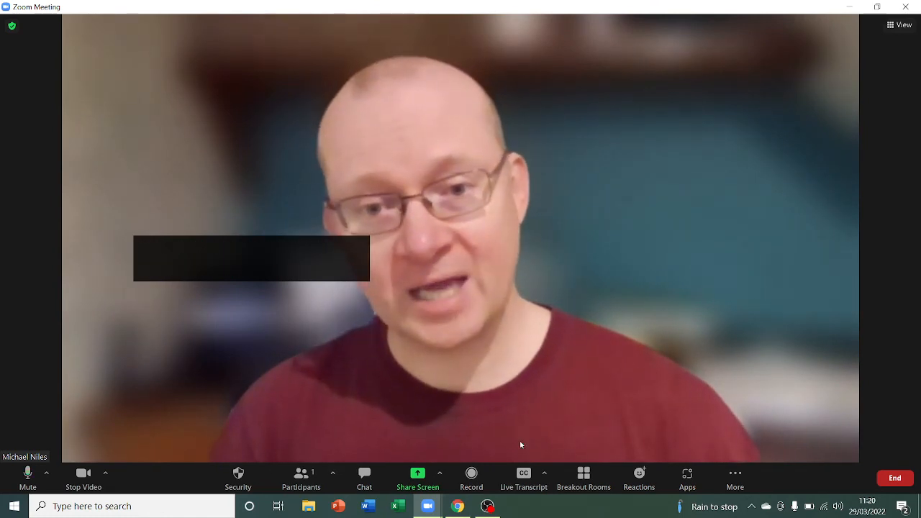
left_click(524, 479)
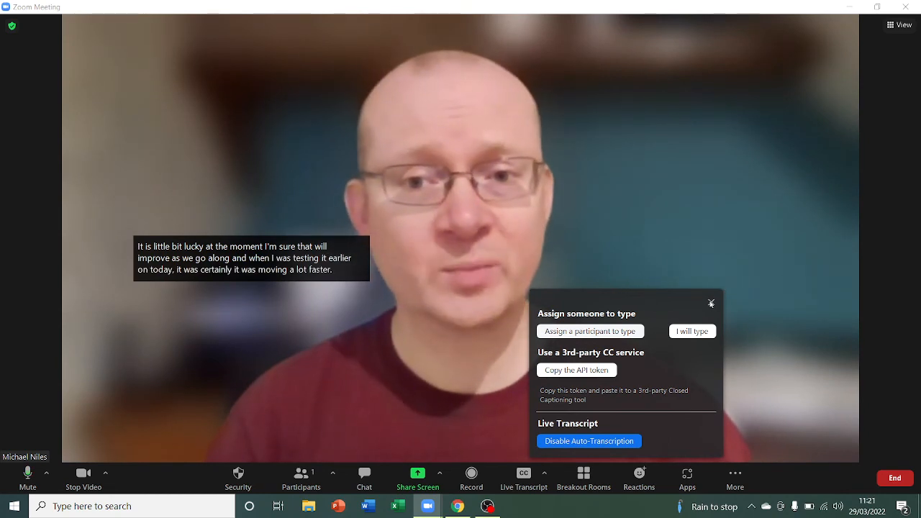
left_click(712, 303)
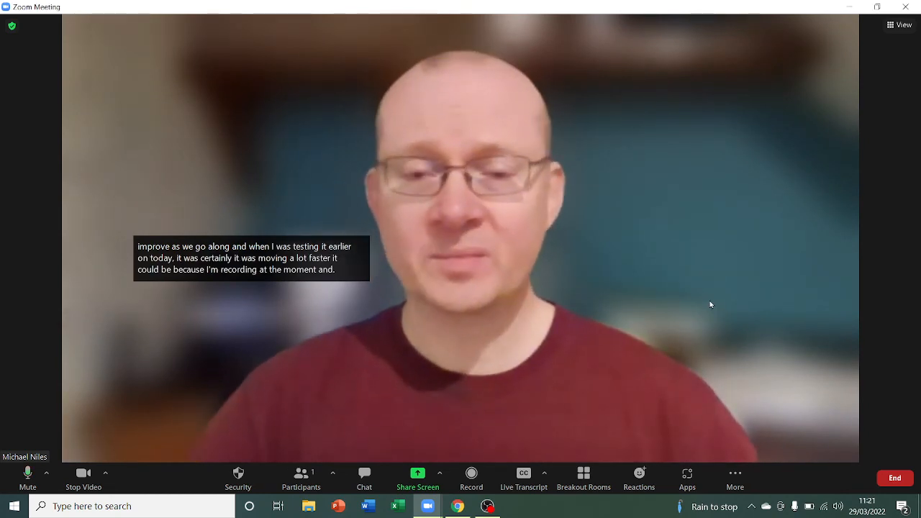